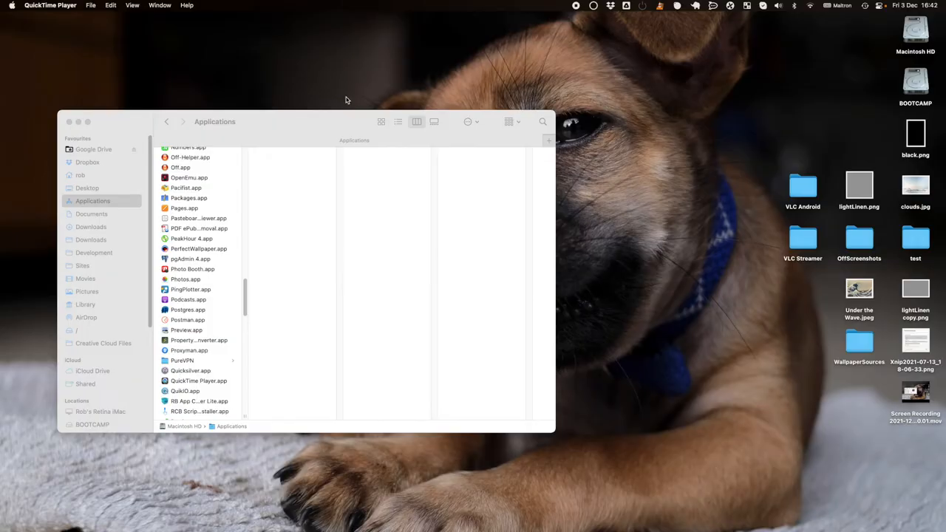
pyautogui.moveTo(444, 53)
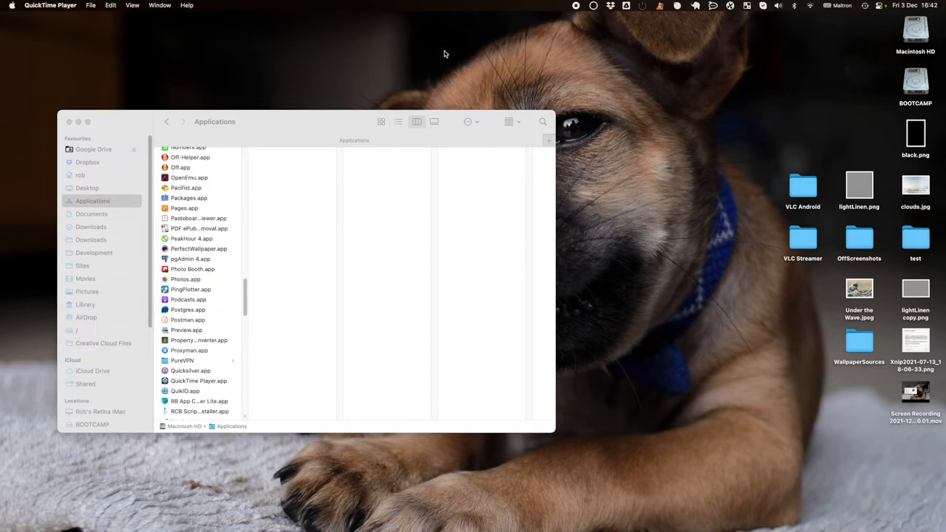
# - Select PerfectWallpaper.app in the Applications folder and launch it
pyautogui.click(199, 248)
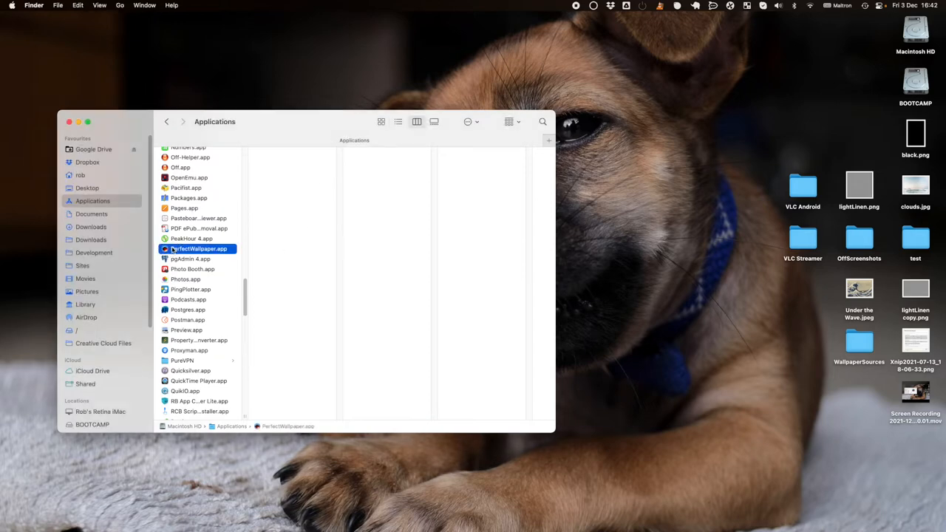
pyautogui.doubleClick(199, 248)
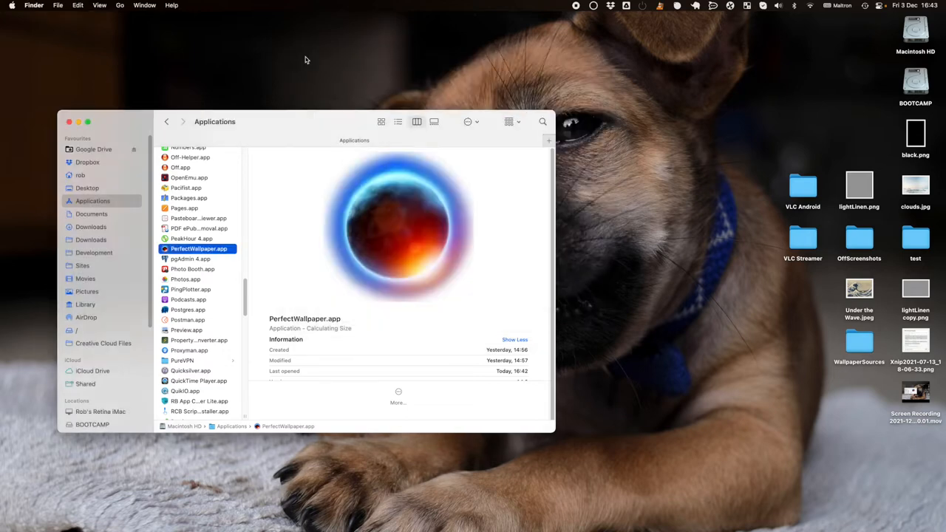
pyautogui.moveTo(593, 6)
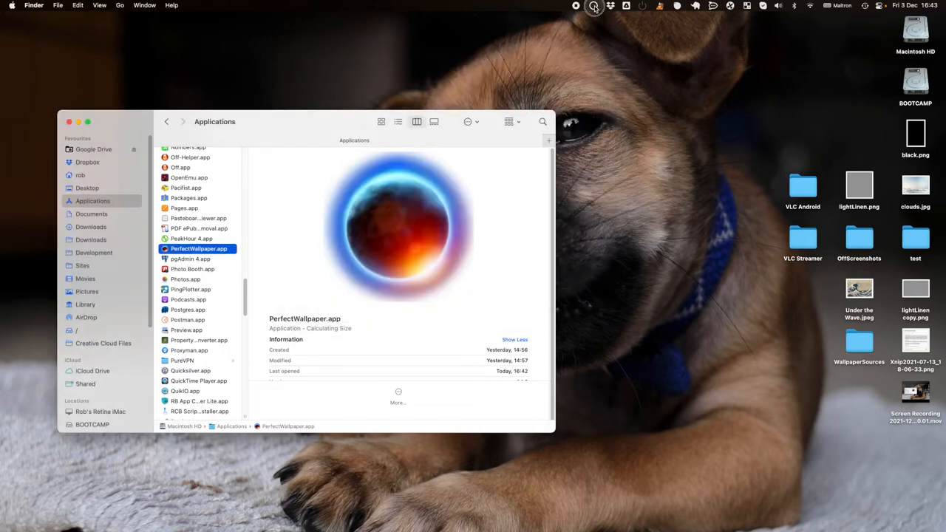
# - In AutoChange & Filters, enable changes every 60 Minutes and on wake from sleep
pyautogui.click(593, 6)
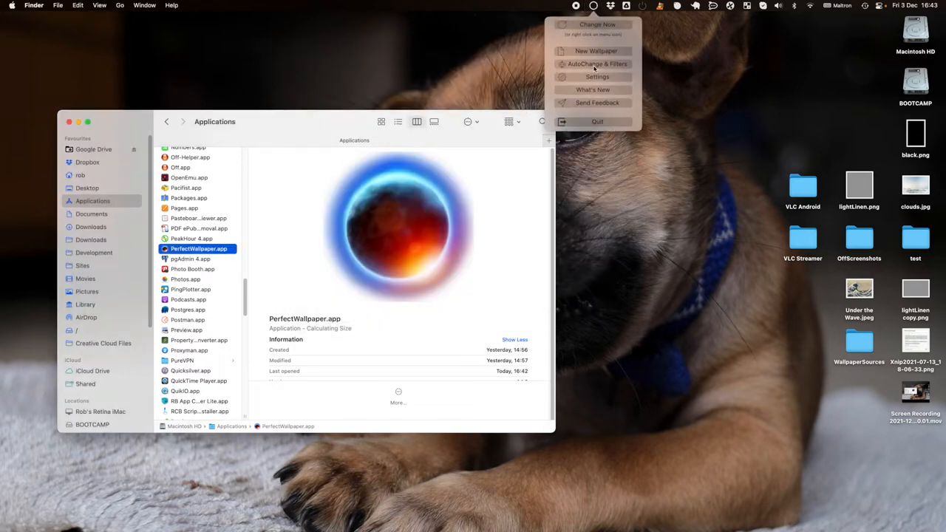
pyautogui.click(597, 63)
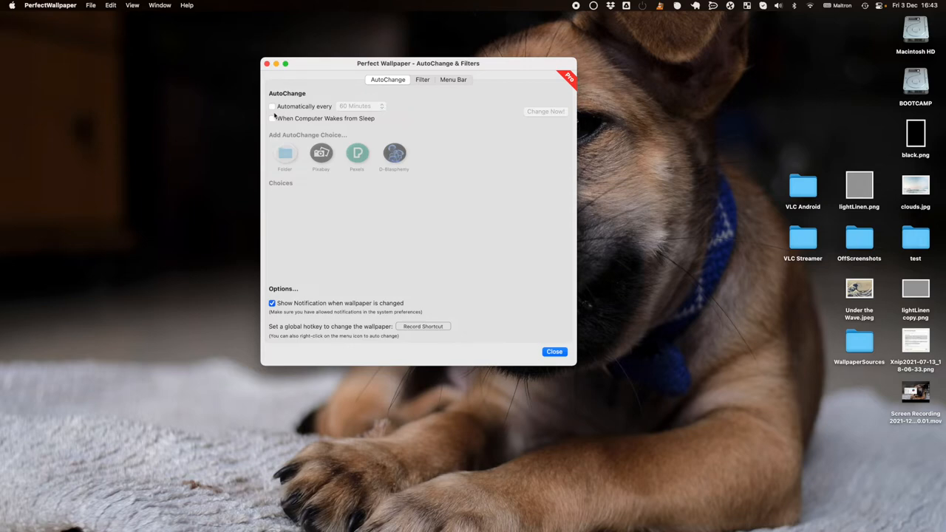
pyautogui.click(271, 106)
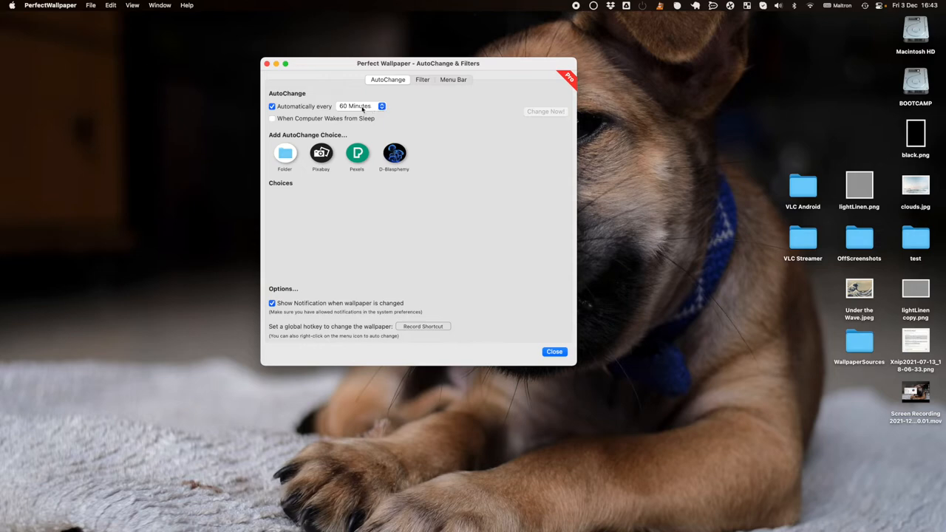
pyautogui.moveTo(390, 110)
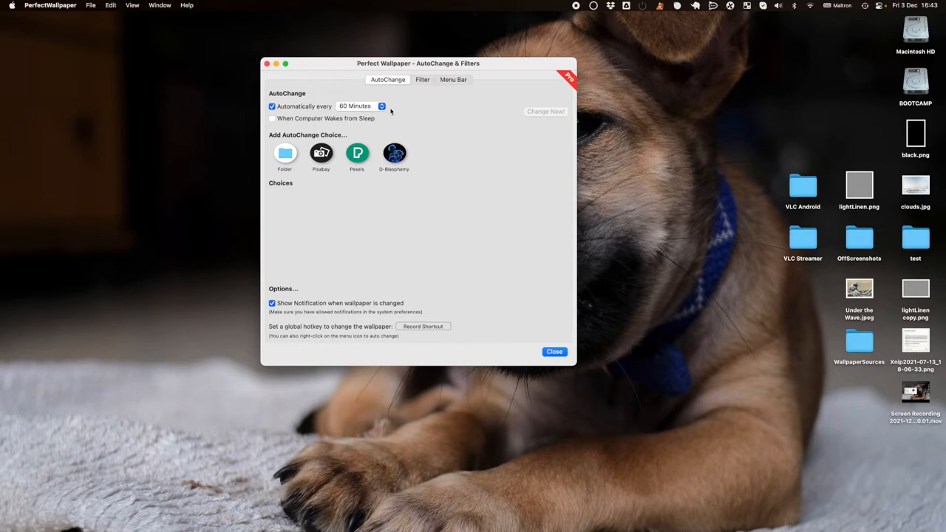
pyautogui.moveTo(373, 108)
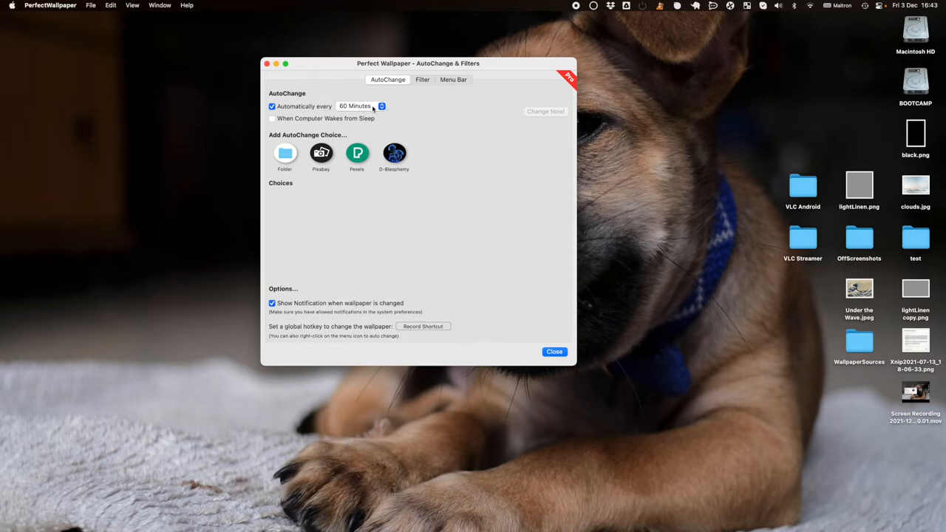
pyautogui.click(359, 106)
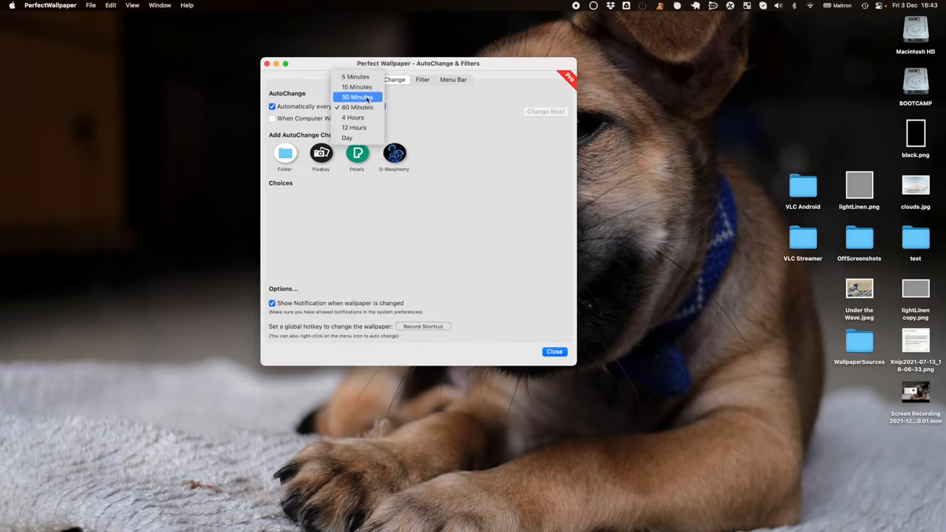
pyautogui.click(357, 107)
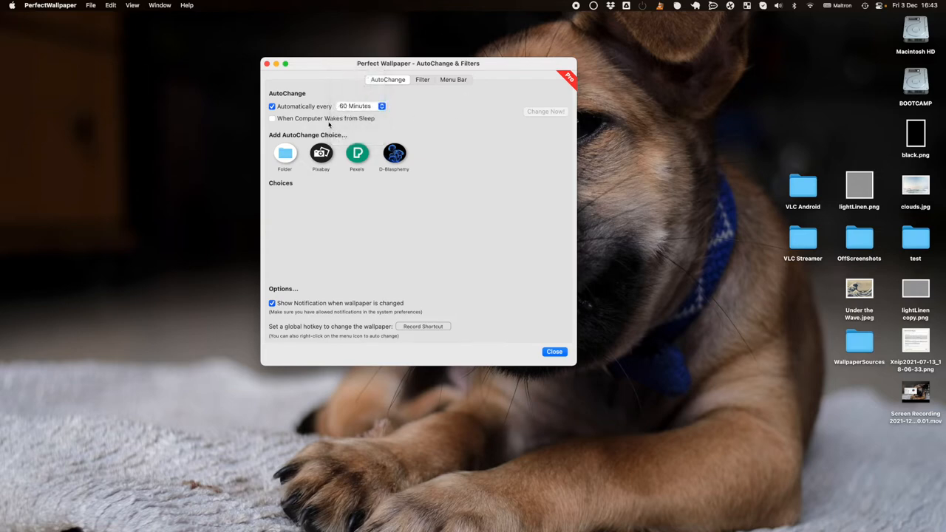
pyautogui.click(271, 118)
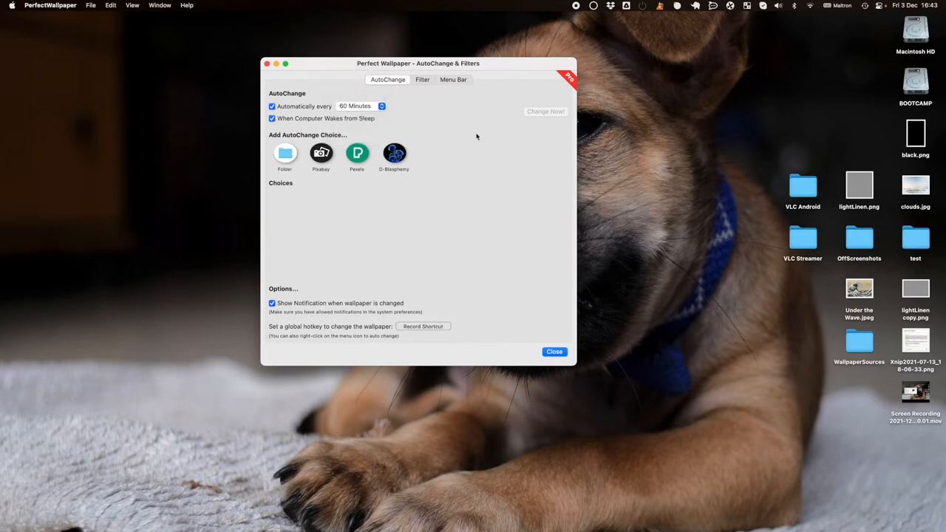
pyautogui.click(284, 153)
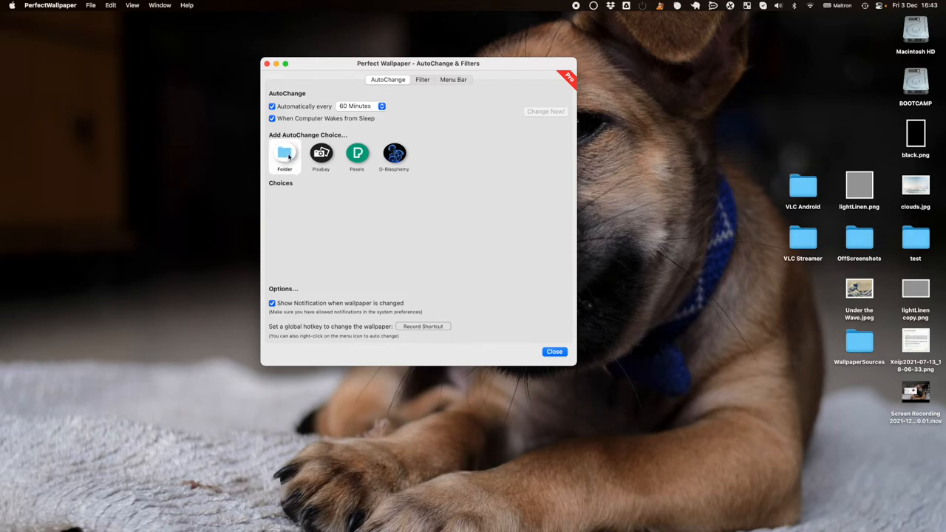
# - Start a Folder source and browse Pictures to the 3PtRecord folder
pyautogui.click(285, 153)
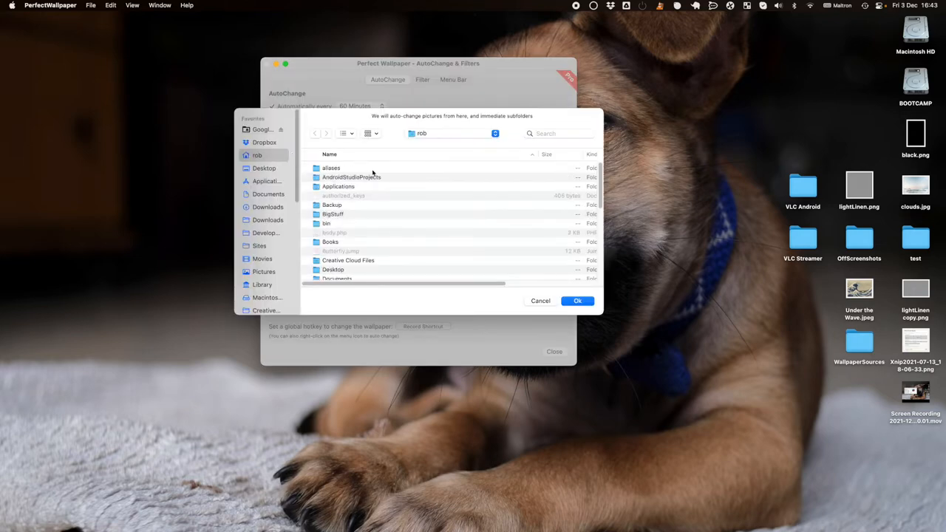
pyautogui.moveTo(266, 275)
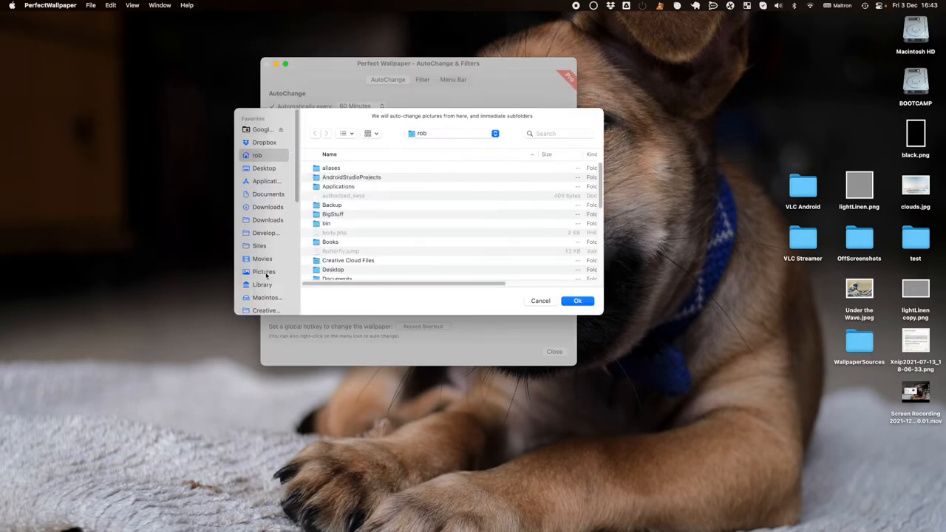
pyautogui.click(263, 271)
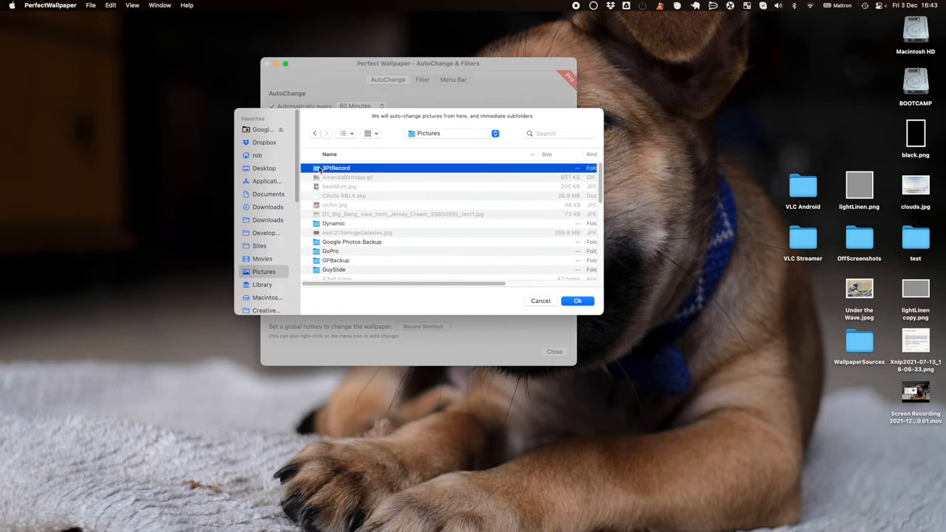
pyautogui.doubleClick(335, 168)
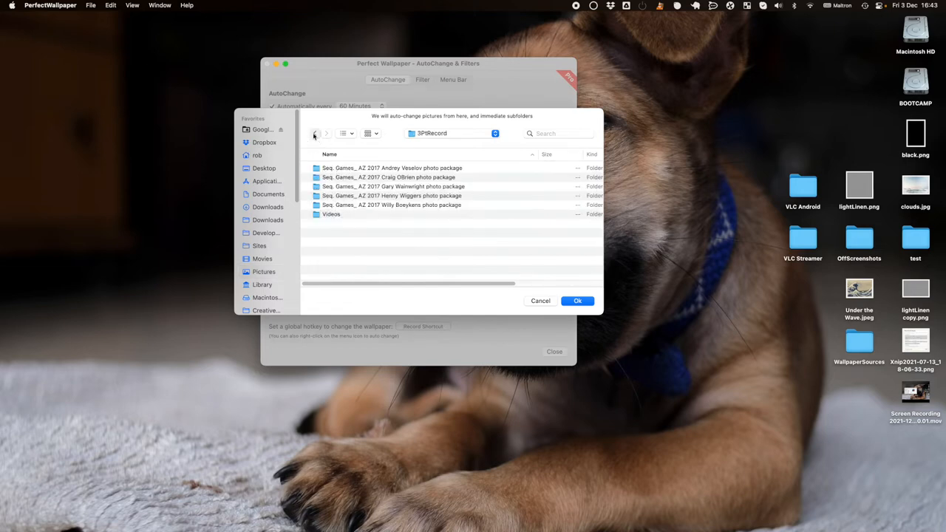
pyautogui.click(314, 133)
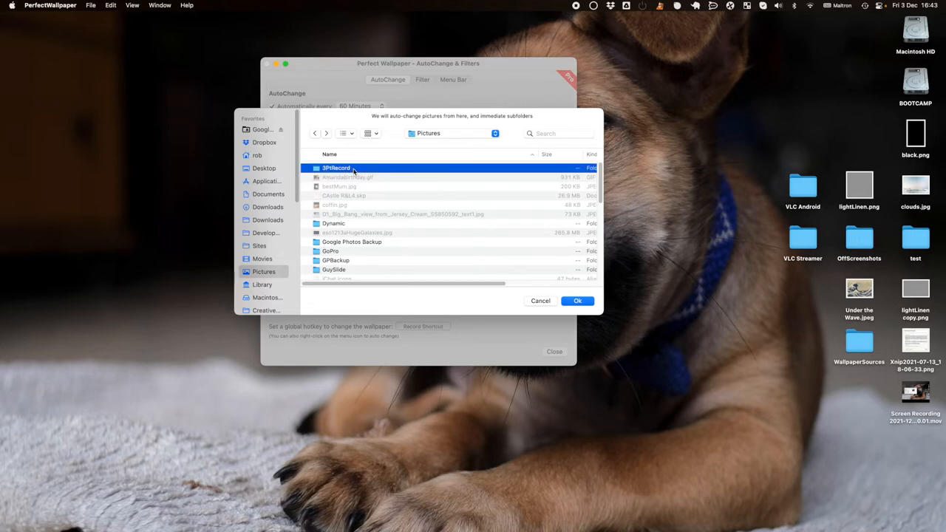
pyautogui.moveTo(394, 193)
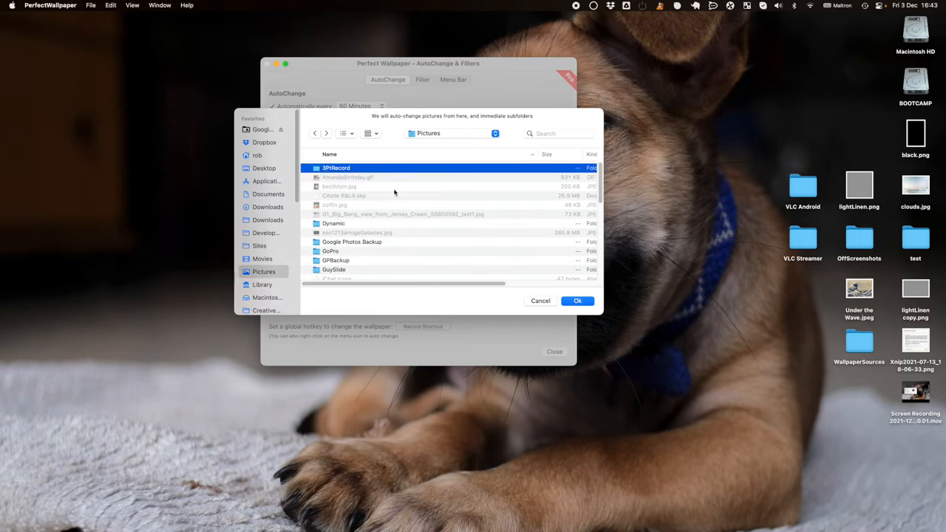
pyautogui.moveTo(506, 228)
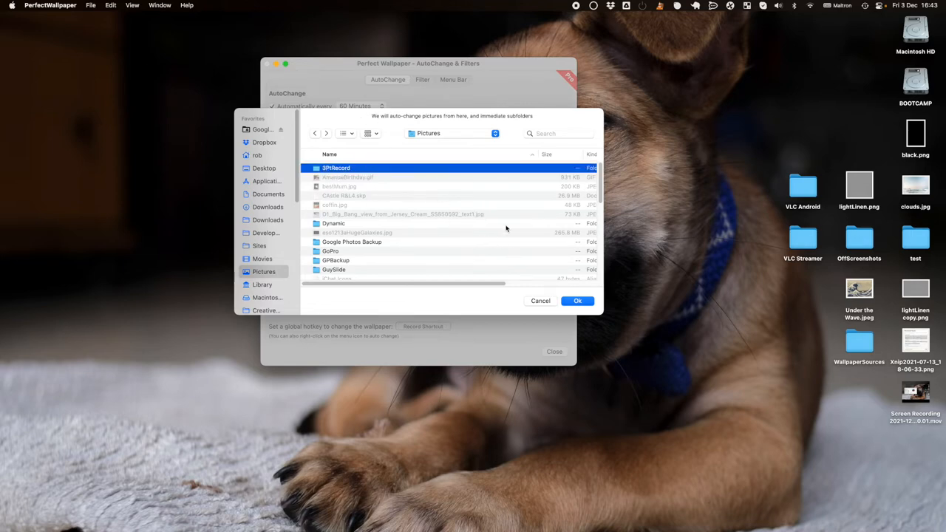
pyautogui.click(578, 301)
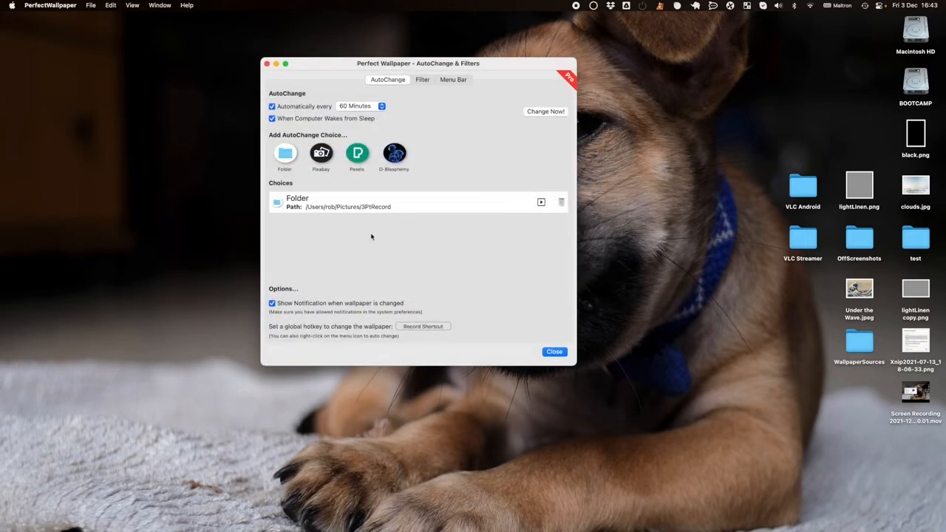
pyautogui.click(545, 111)
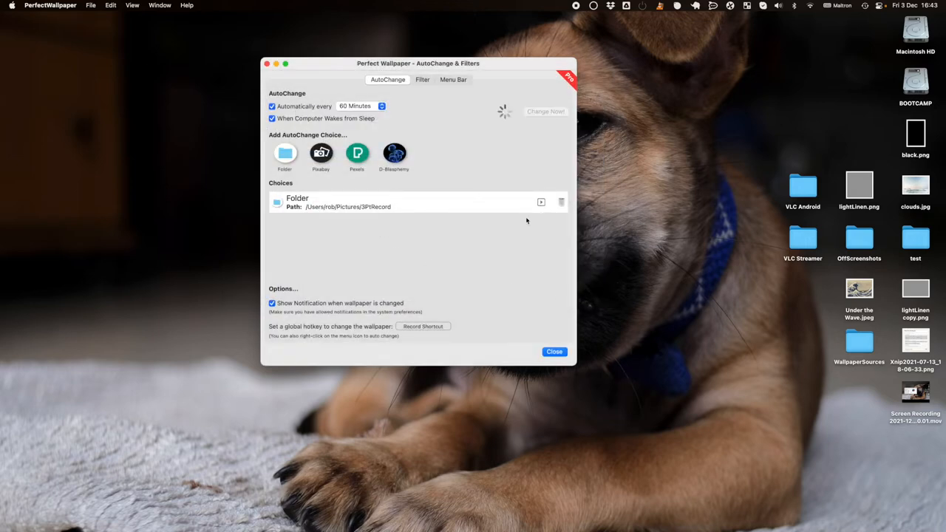
pyautogui.click(545, 111)
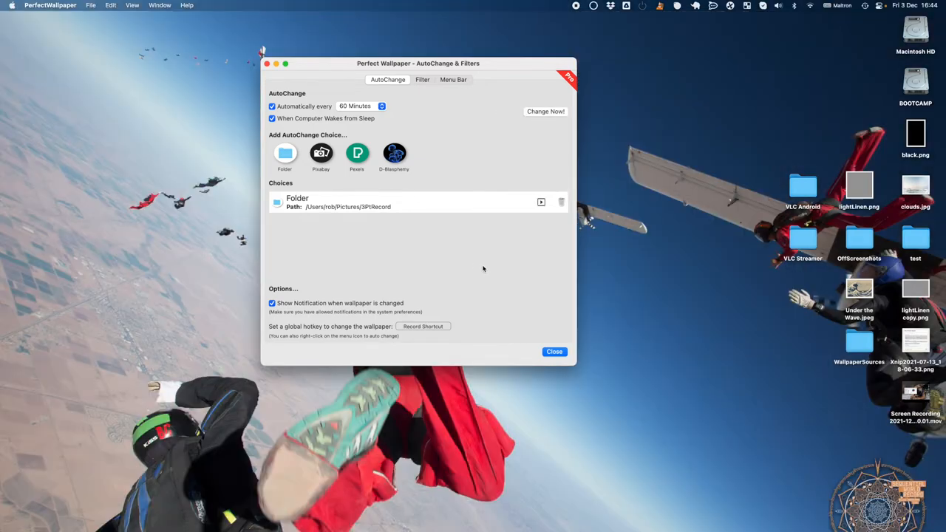
pyautogui.moveTo(471, 273)
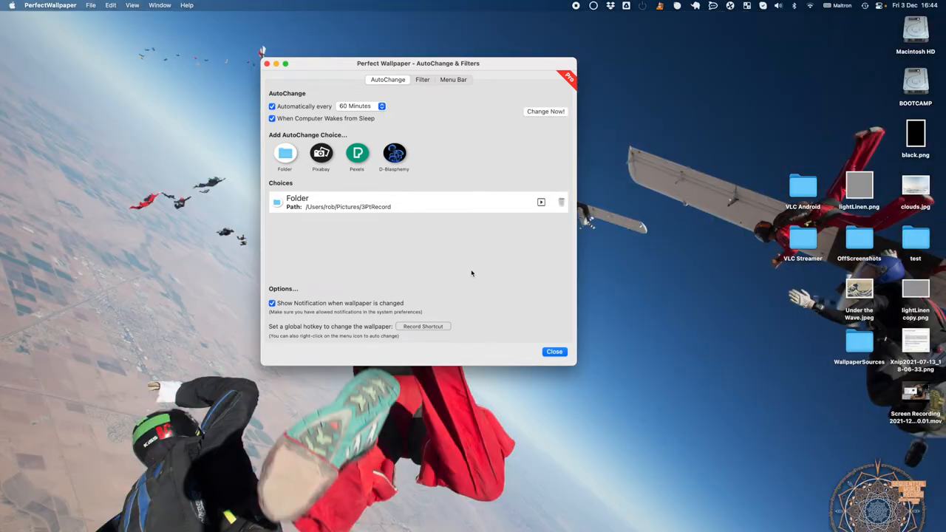
pyautogui.moveTo(499, 229)
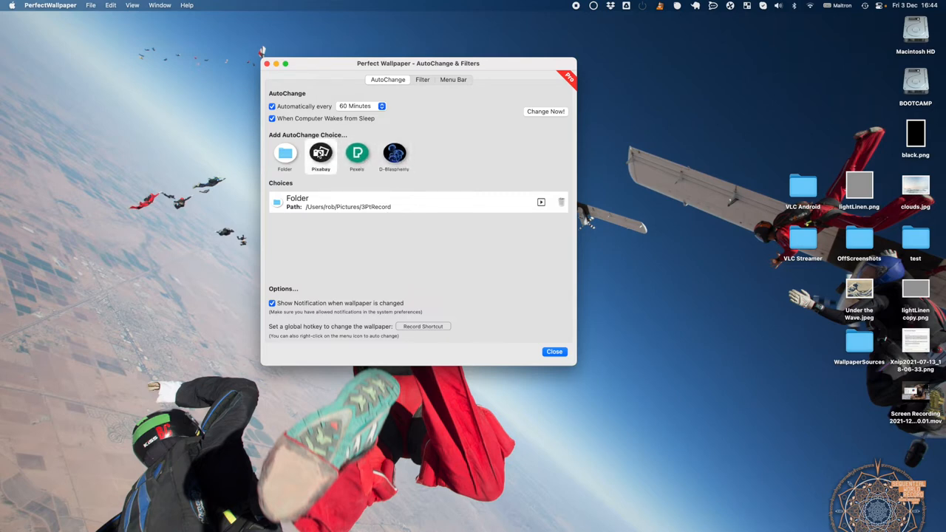
# - Save a Pixabay source searching 'Kittens' with minimum size 4,096 × 2,304
pyautogui.click(320, 154)
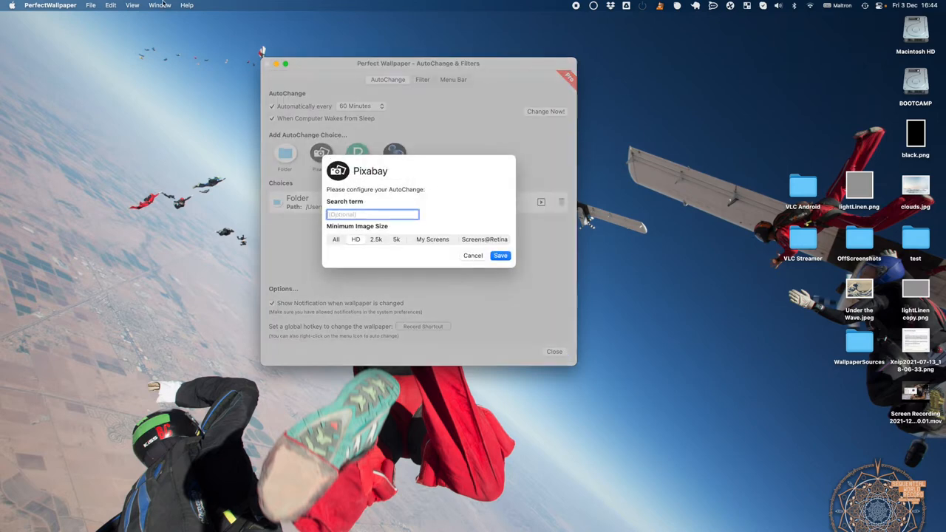
pyautogui.write('Kittens')
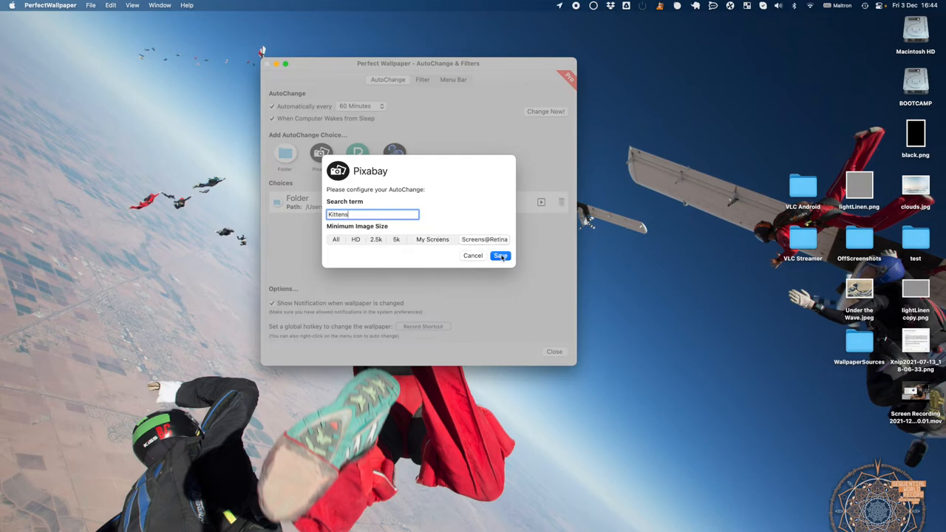
pyautogui.click(501, 254)
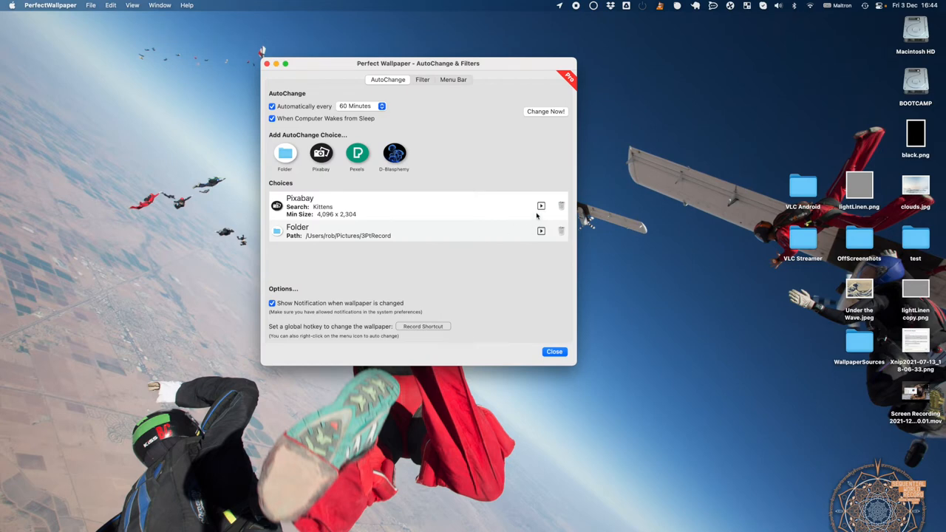
# - Use Change Now! to switch the desktop to a tabby kitten photo
pyautogui.click(545, 111)
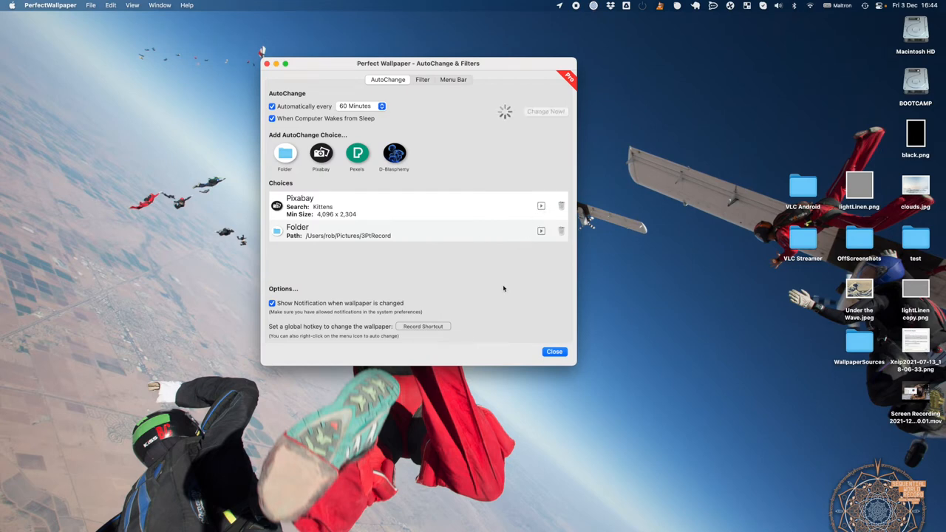
pyautogui.click(546, 110)
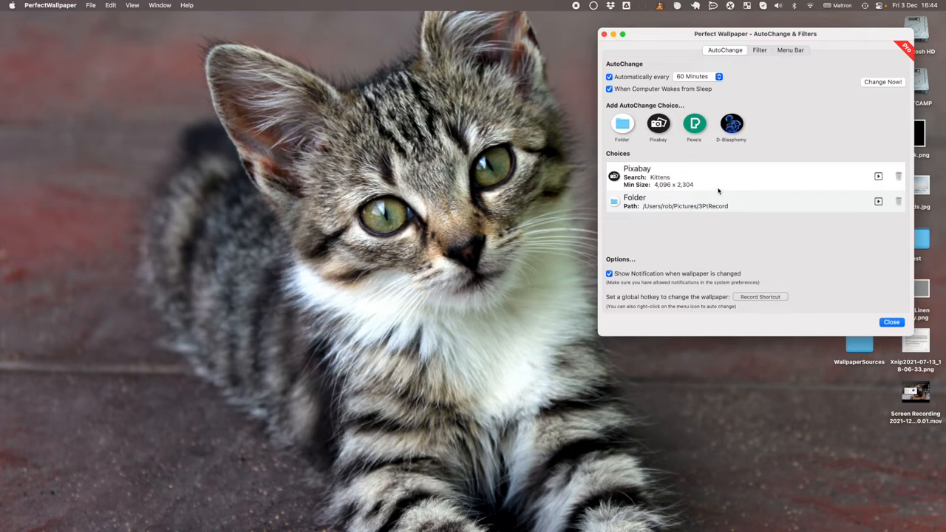
pyautogui.moveTo(706, 226)
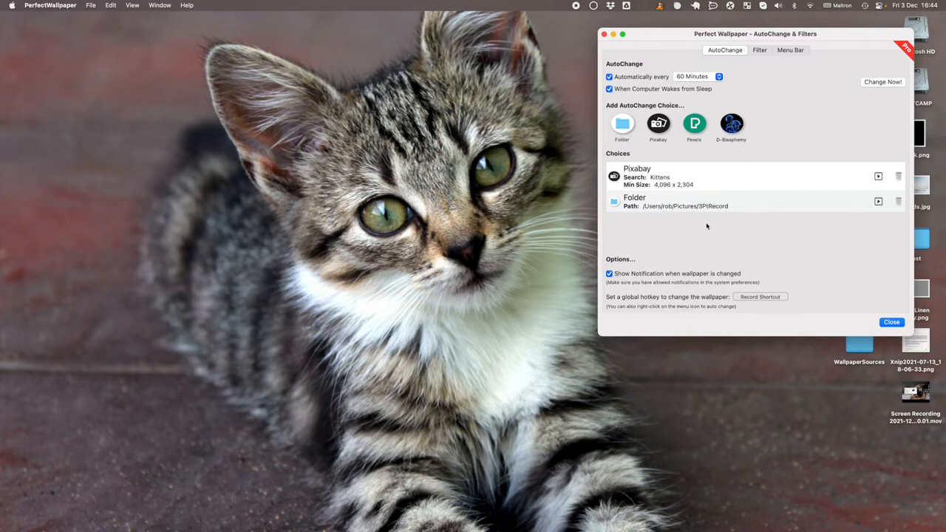
pyautogui.moveTo(688, 177)
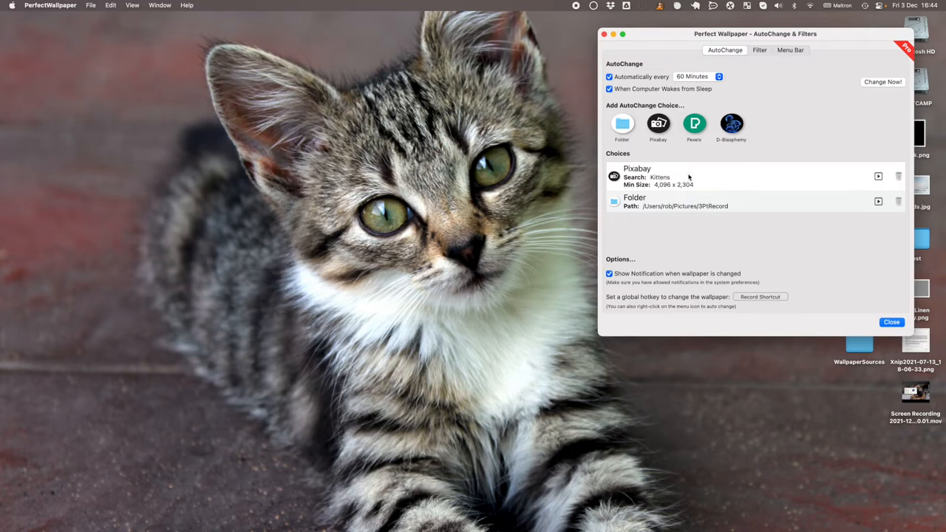
pyautogui.moveTo(708, 176)
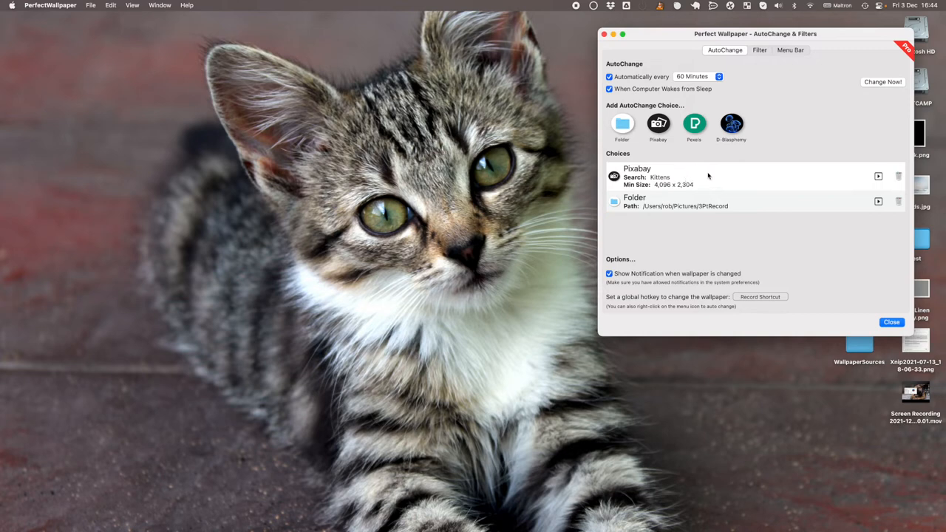
pyautogui.moveTo(682, 37)
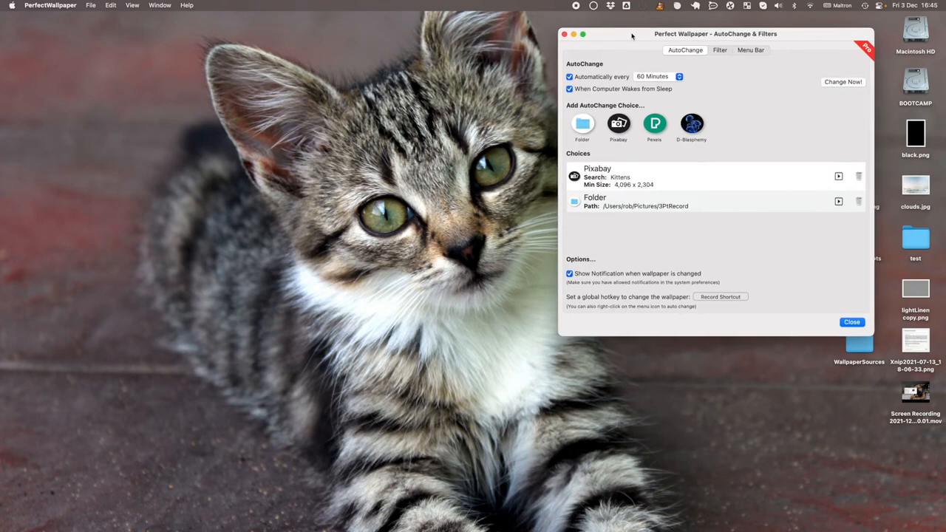
pyautogui.moveTo(634, 77)
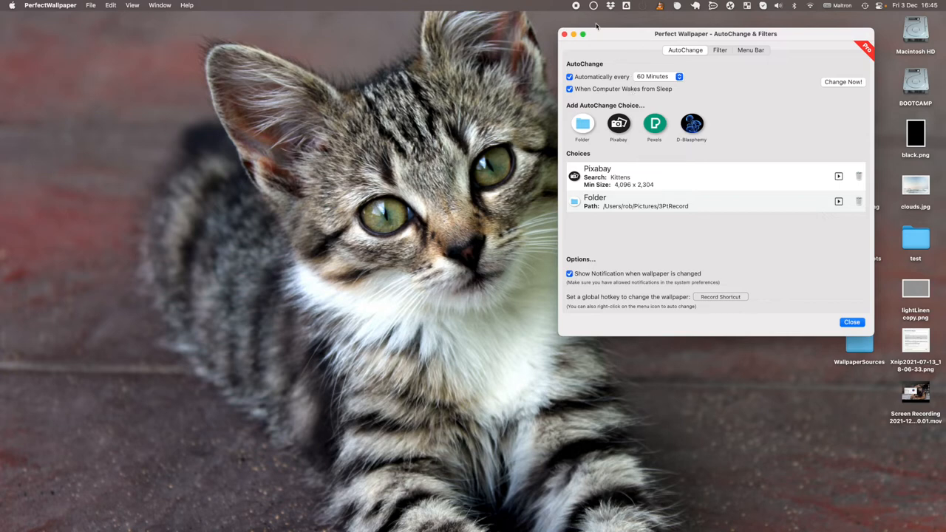
pyautogui.moveTo(595, 6)
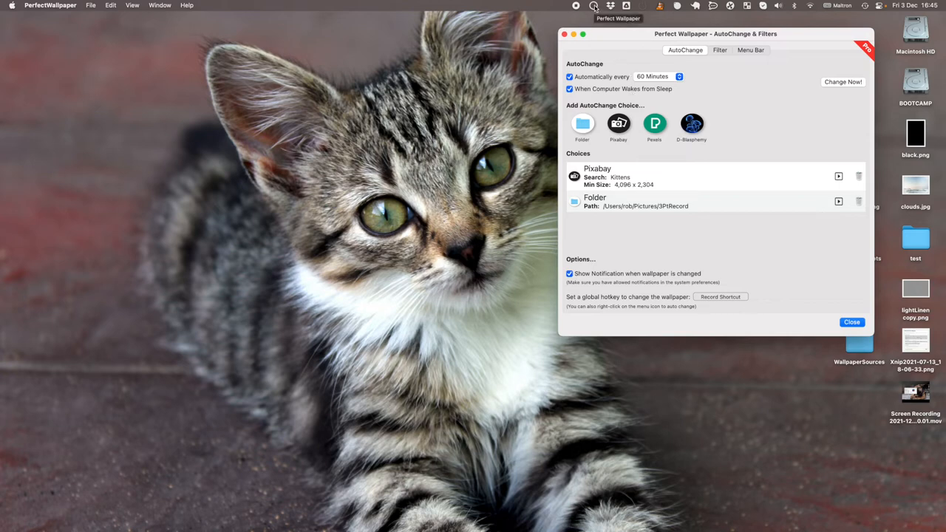
# - Trigger Change Now repeatedly, including from the menu bar menu, ending on a grey cat photo
pyautogui.click(842, 81)
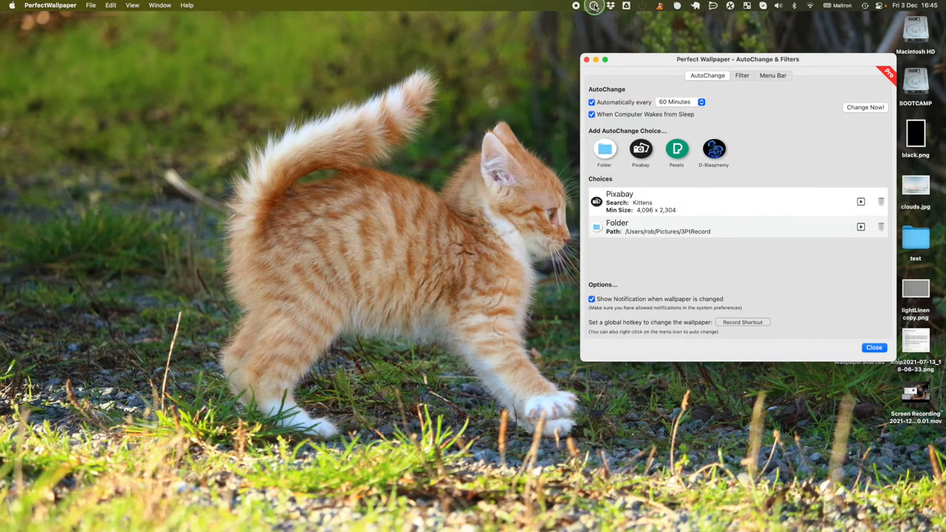
pyautogui.click(865, 107)
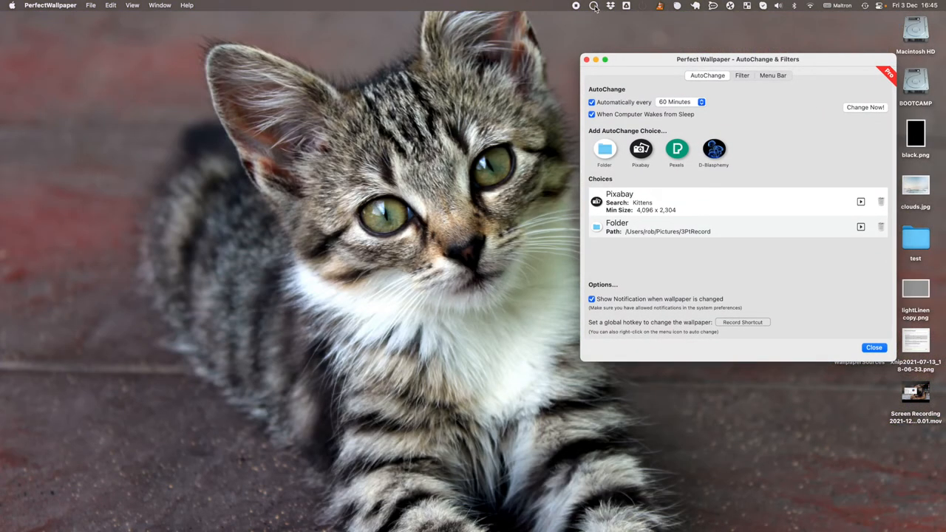
pyautogui.click(594, 6)
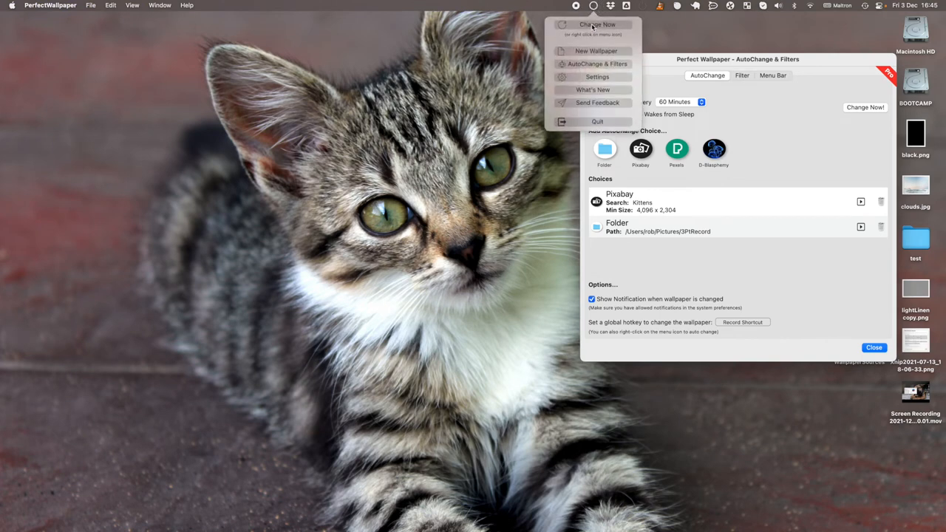
pyautogui.click(596, 24)
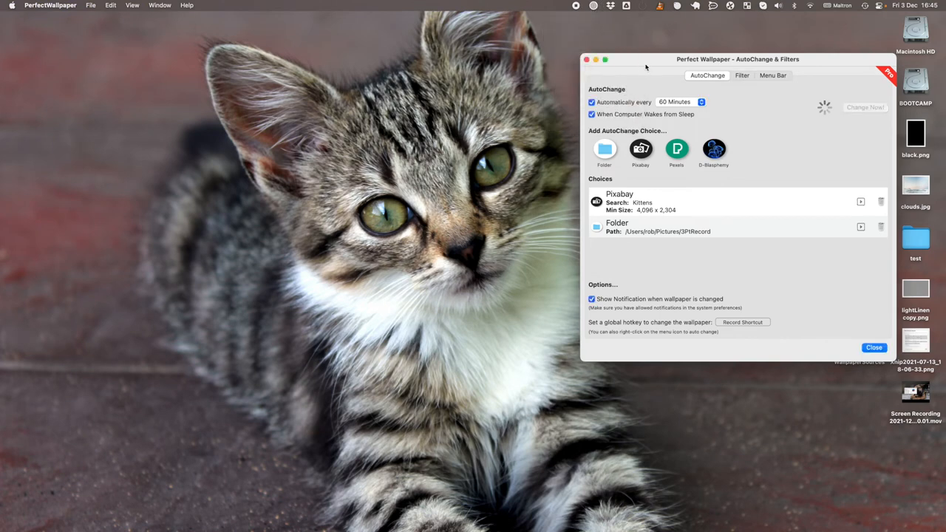
pyautogui.click(865, 107)
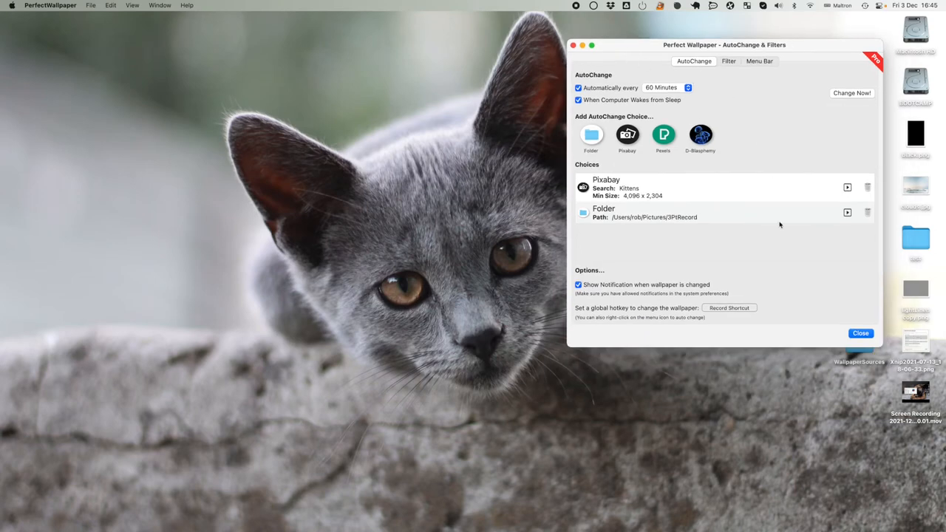
# - Open the Pixabay image browser from the menu bar menu and reposition its window
pyautogui.click(859, 333)
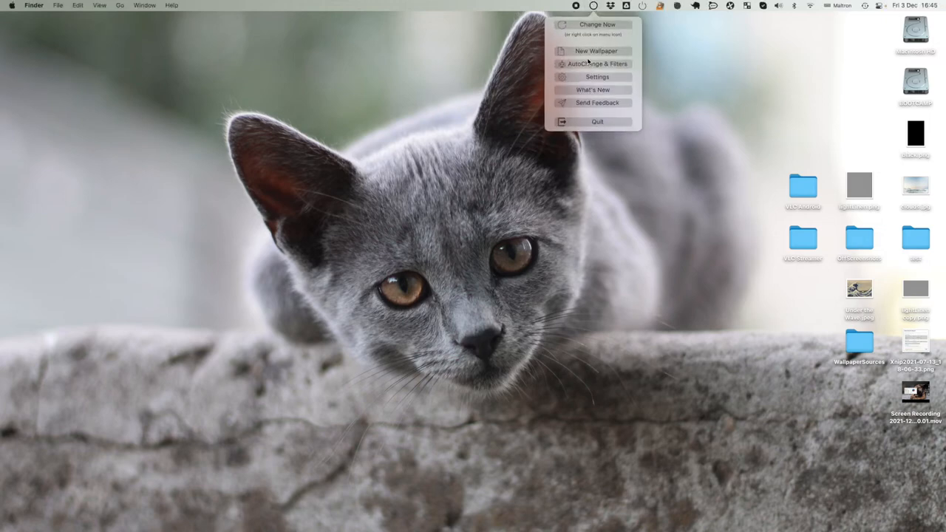
pyautogui.click(596, 51)
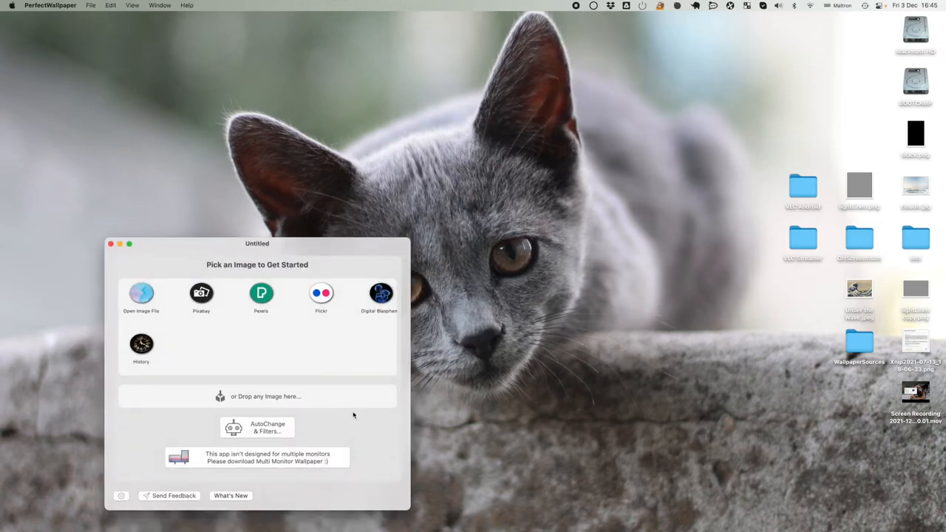
pyautogui.moveTo(256, 243); pyautogui.dragTo(283, 222)
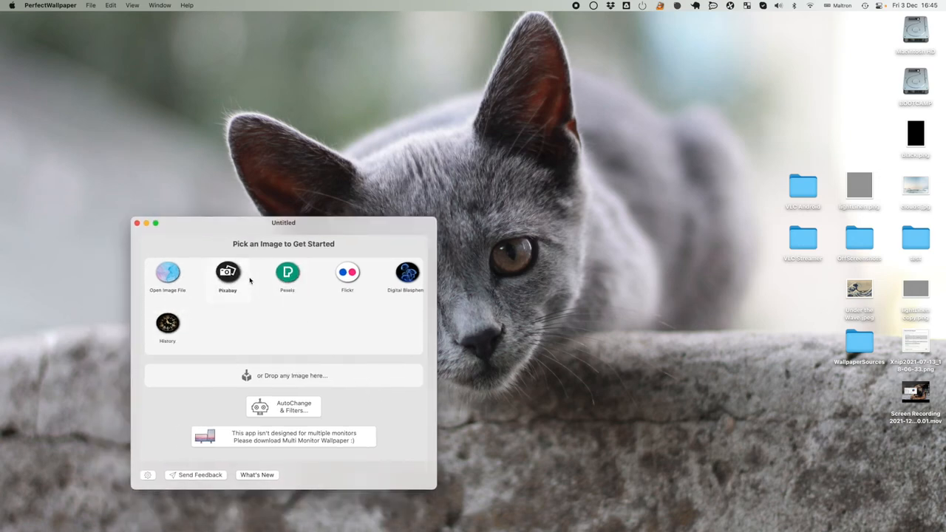
pyautogui.click(228, 272)
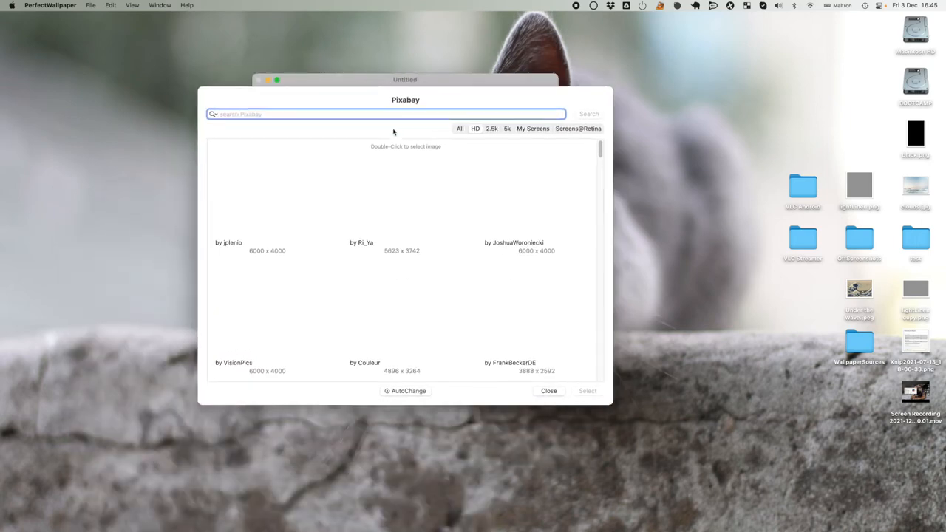
pyautogui.moveTo(132, 8)
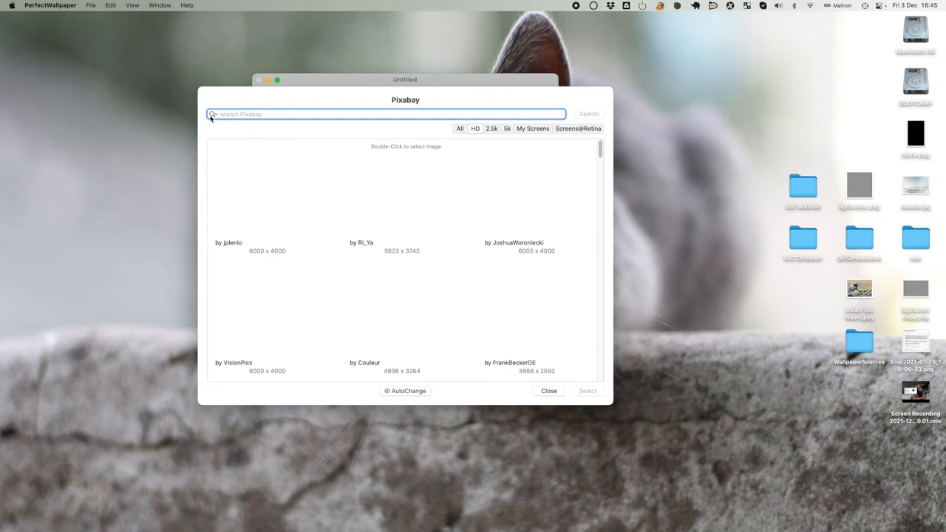
# - Search Pixabay for 'Abstract', browse the results, and confirm adding it to AutoChange
pyautogui.click(384, 113)
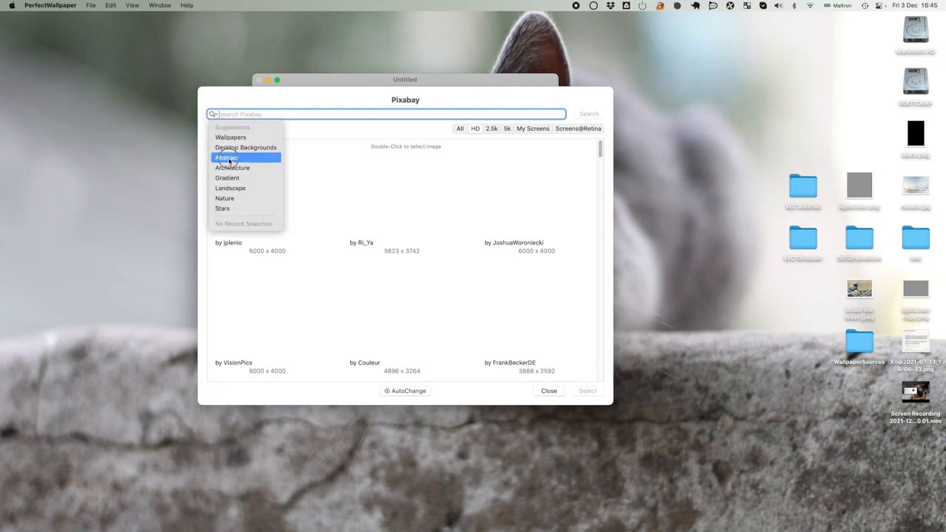
pyautogui.click(227, 157)
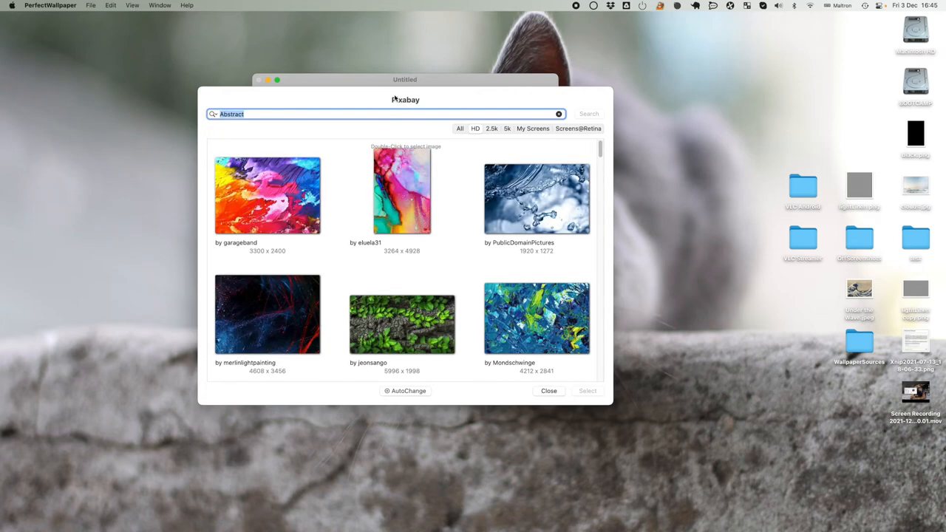
pyautogui.click(536, 198)
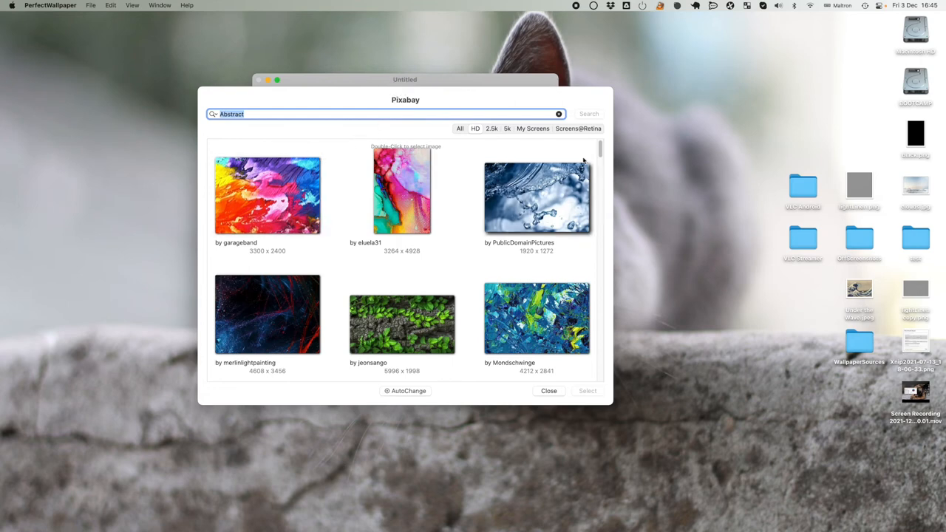
pyautogui.scroll(-3)
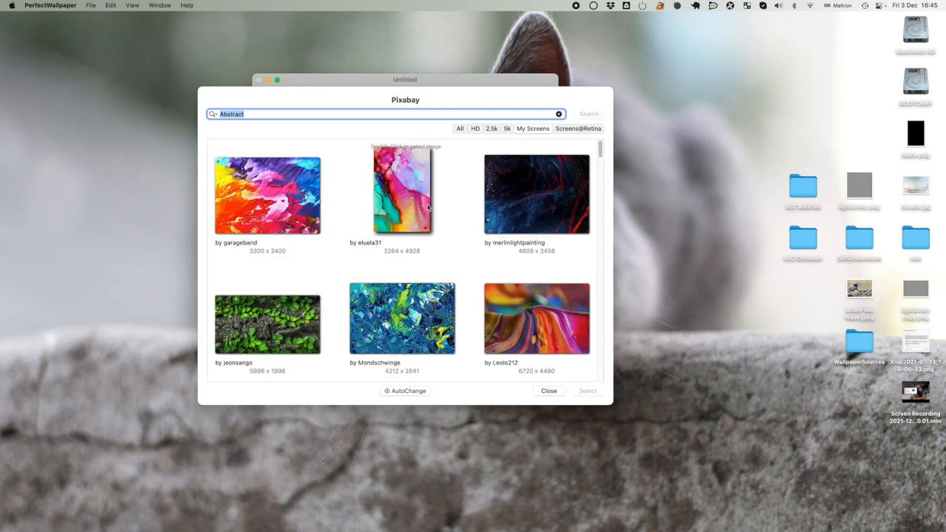
pyautogui.scroll(-3)
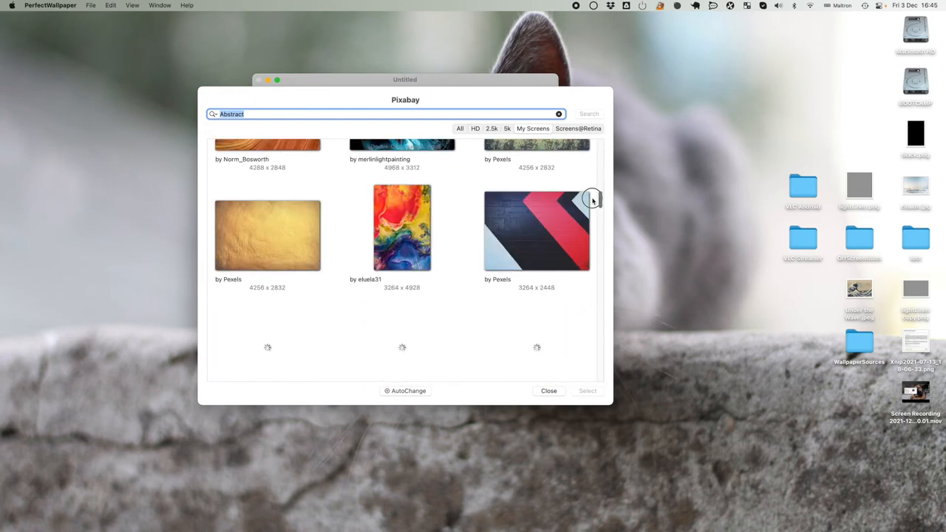
pyautogui.scroll(-3)
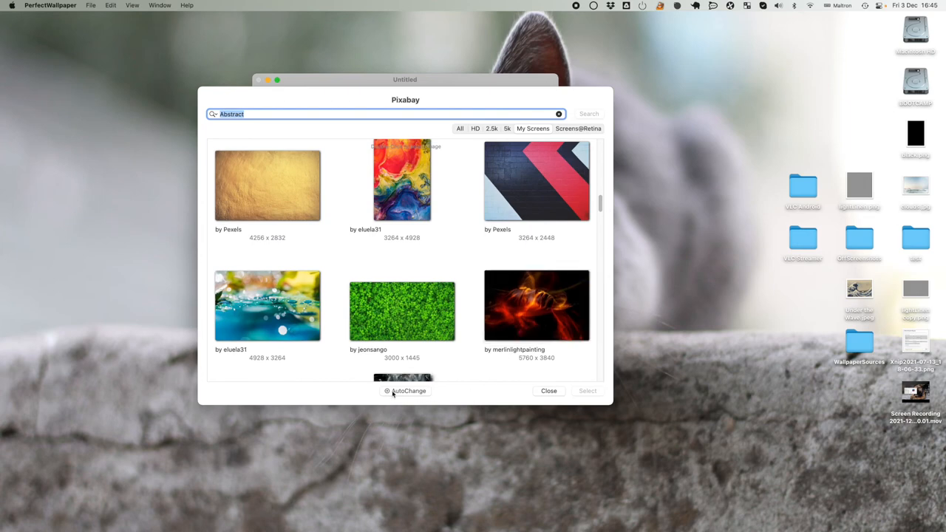
pyautogui.click(405, 390)
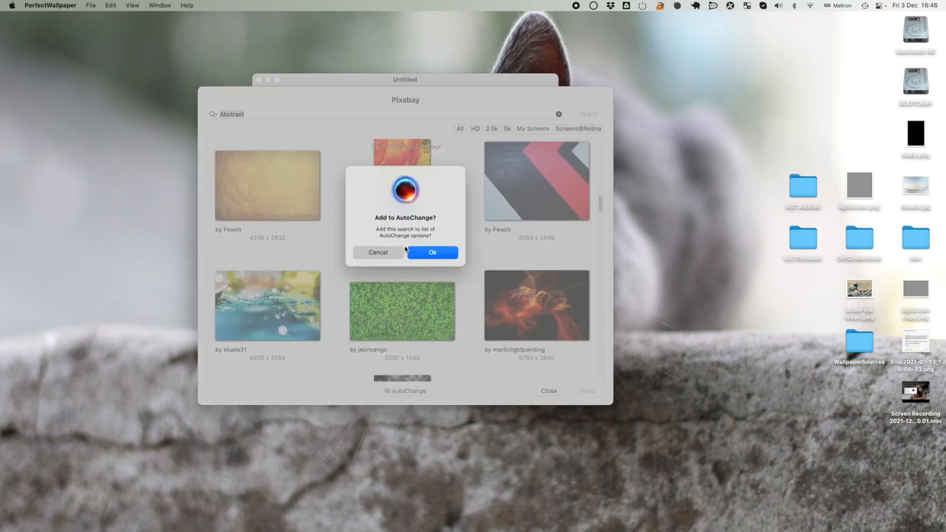
pyautogui.click(432, 252)
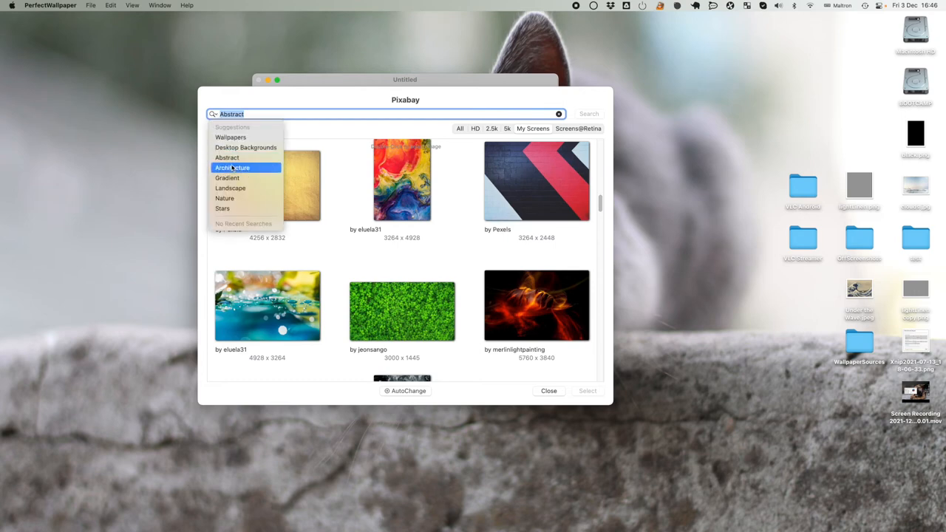
pyautogui.moveTo(230, 188)
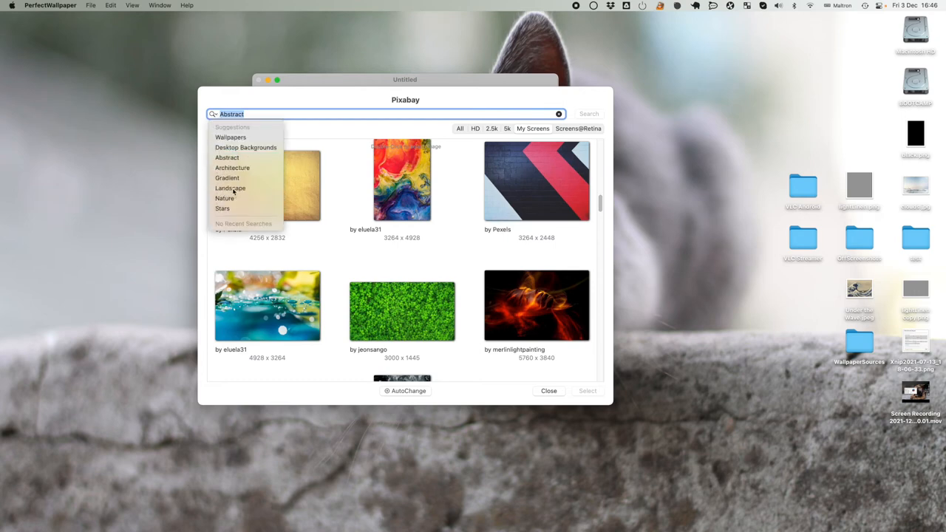
# - Search Pixabay for 'Landscape', add it to AutoChange, and close the browser
pyautogui.click(229, 188)
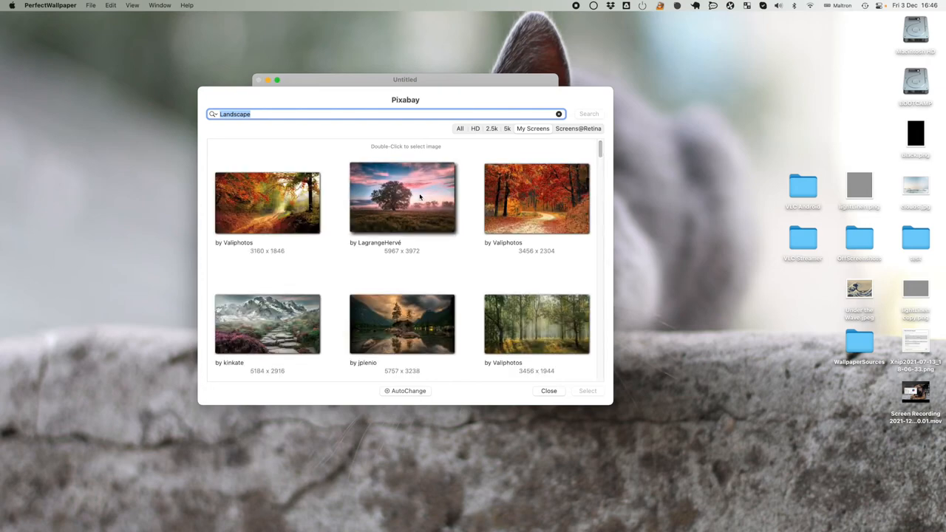
pyautogui.click(405, 390)
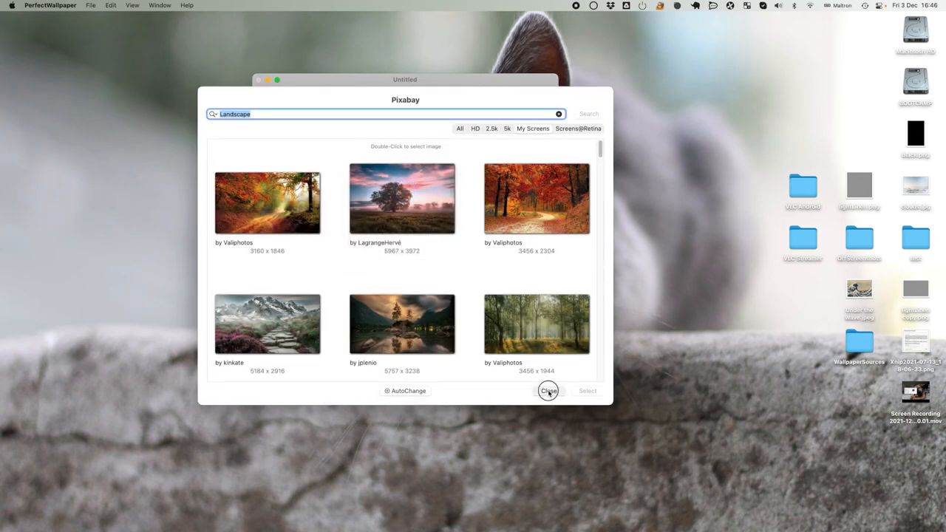
pyautogui.click(548, 390)
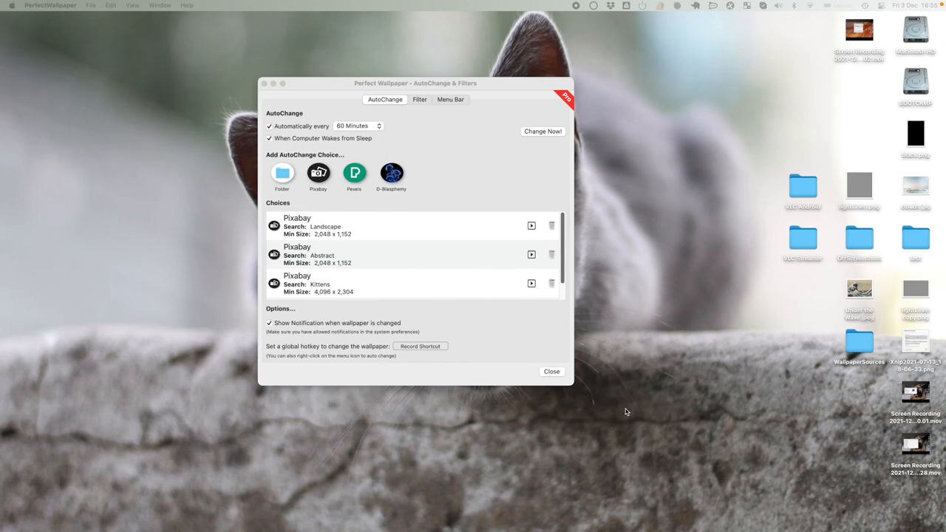
pyautogui.moveTo(475, 355)
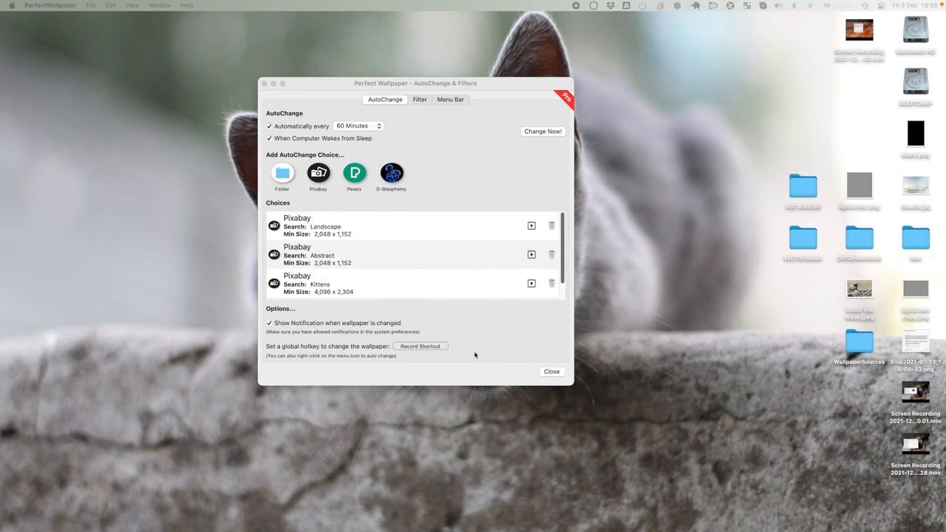
pyautogui.moveTo(404, 331)
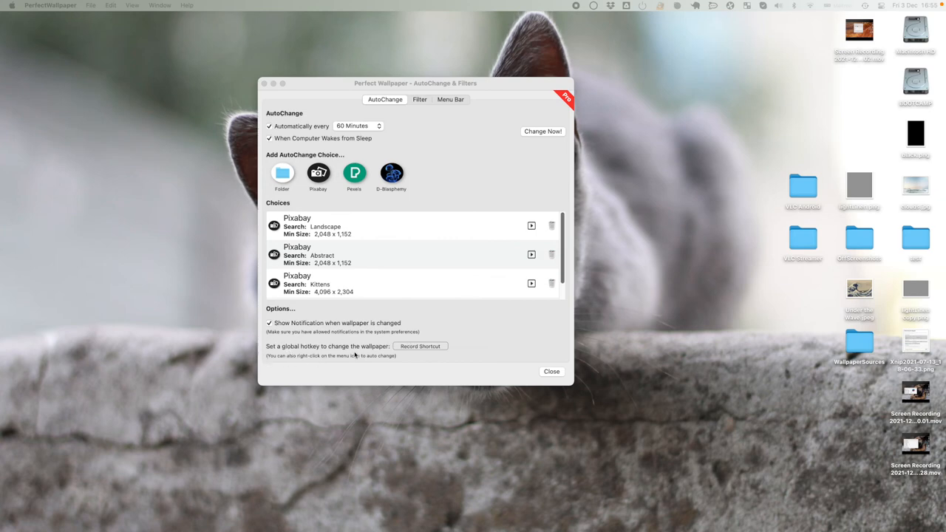
# - Record a global wallpaper-change hotkey with Record Shortcut in AutoChange & Filters
pyautogui.click(420, 346)
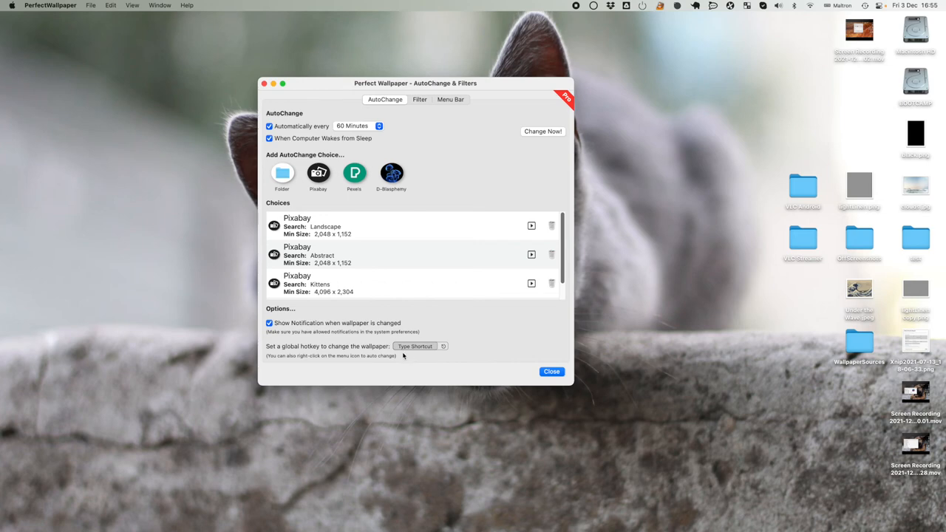
pyautogui.click(415, 345)
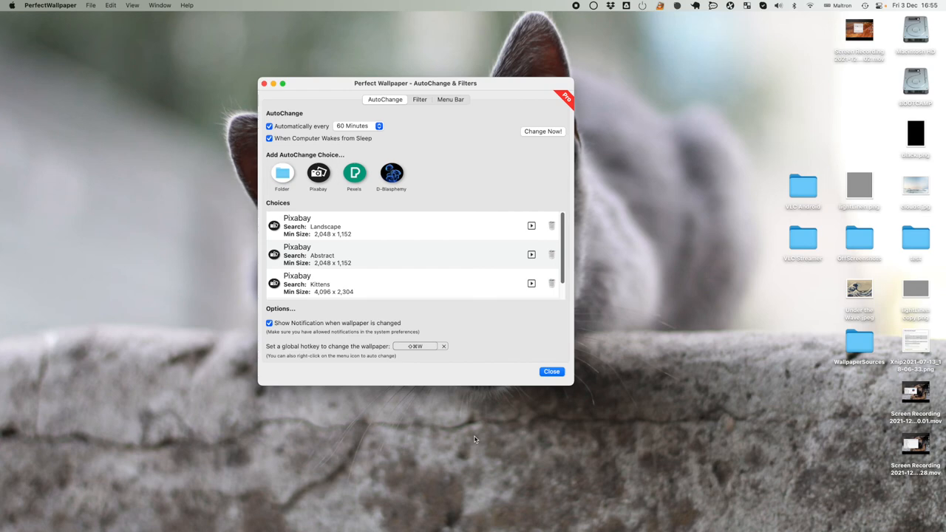
pyautogui.click(542, 131)
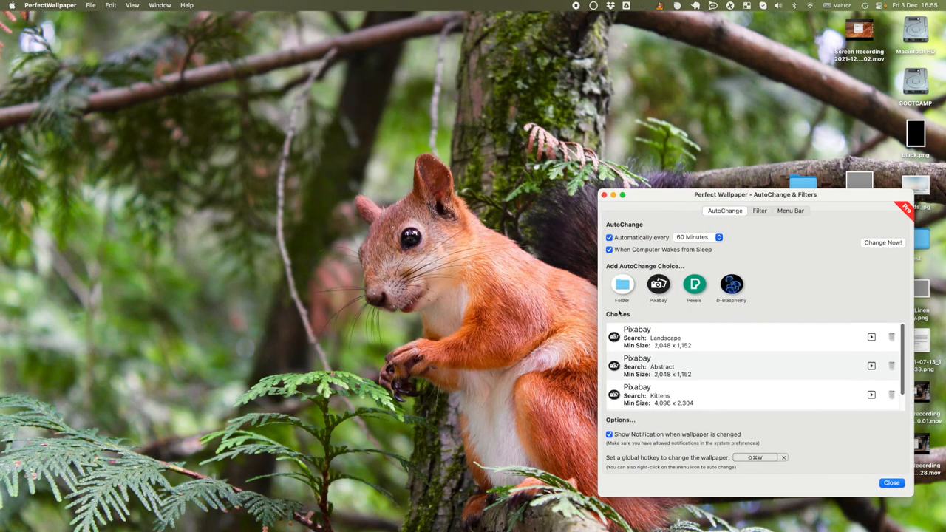
# - Use Change Now to replace the squirrel wallpaper with a red abstract swirl image
pyautogui.click(882, 242)
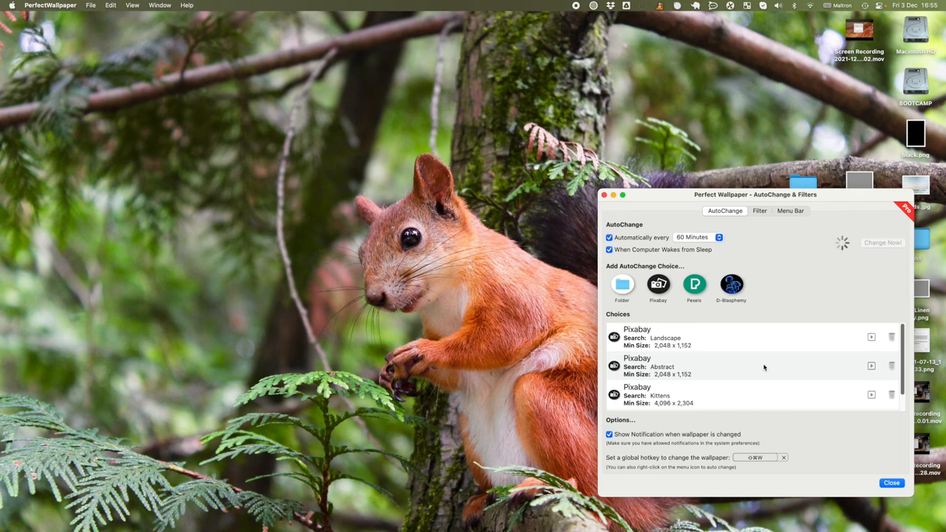
pyautogui.click(882, 243)
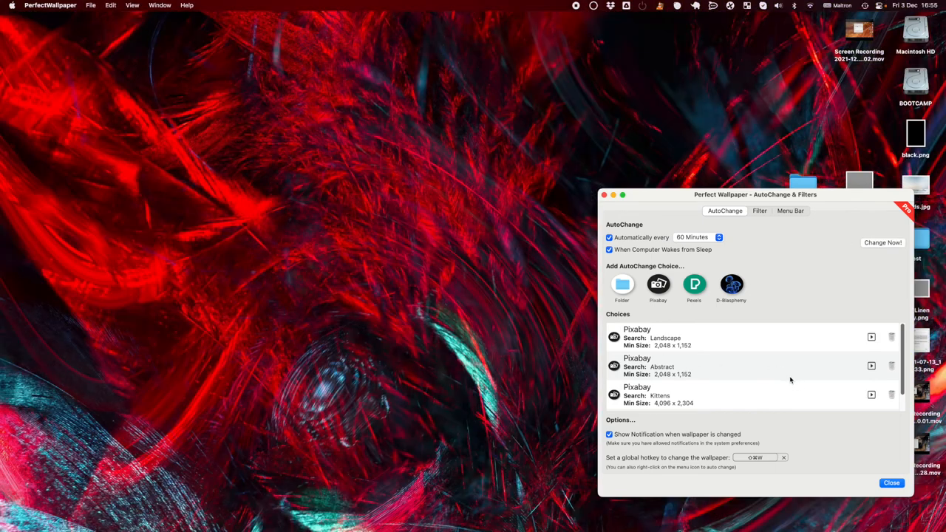
pyautogui.moveTo(864, 369)
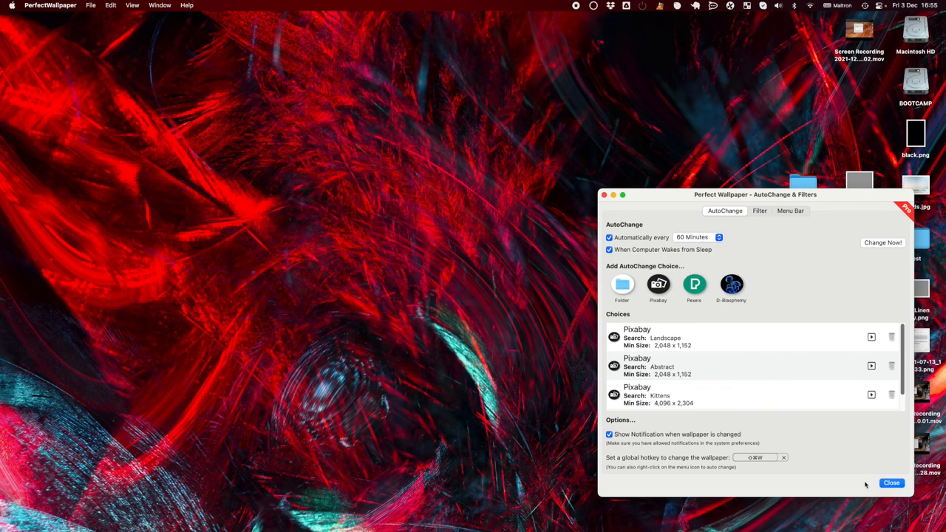
pyautogui.moveTo(869, 484)
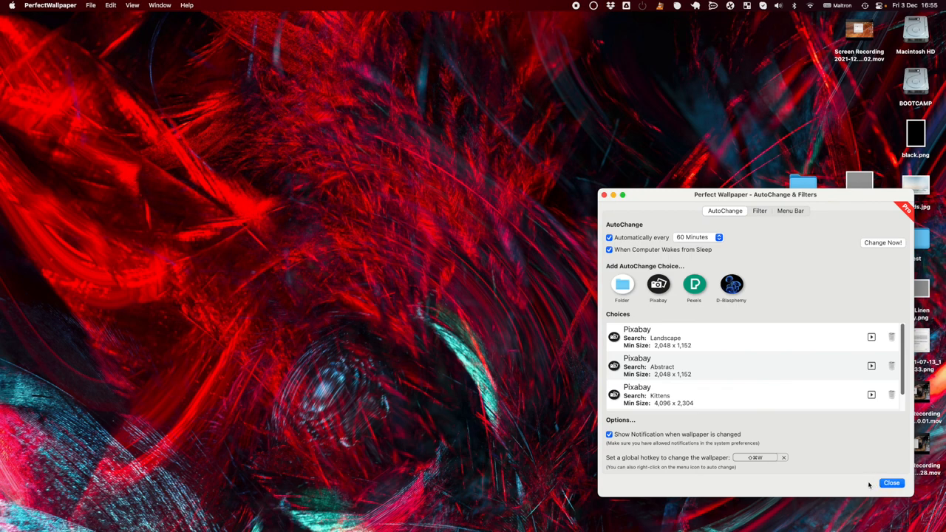